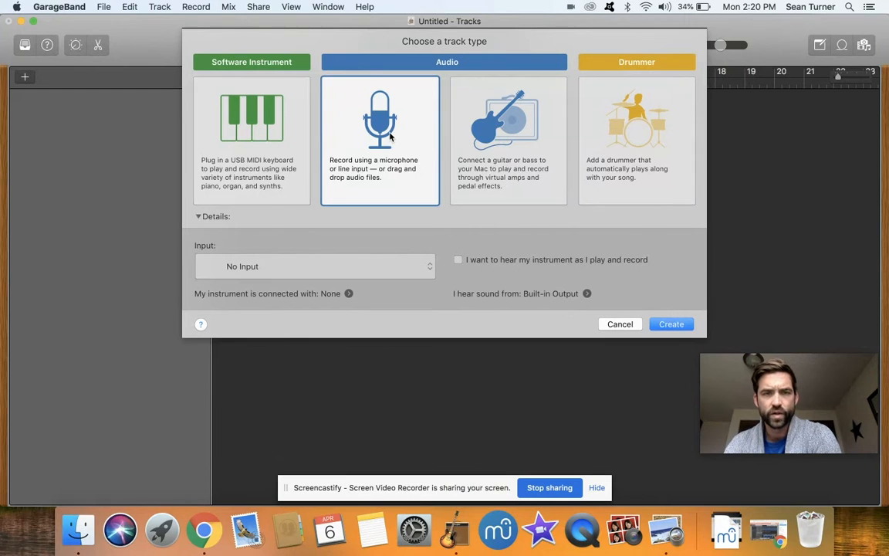
# - Choose microphone audio recording as the source for the new track
pyautogui.click(670, 324)
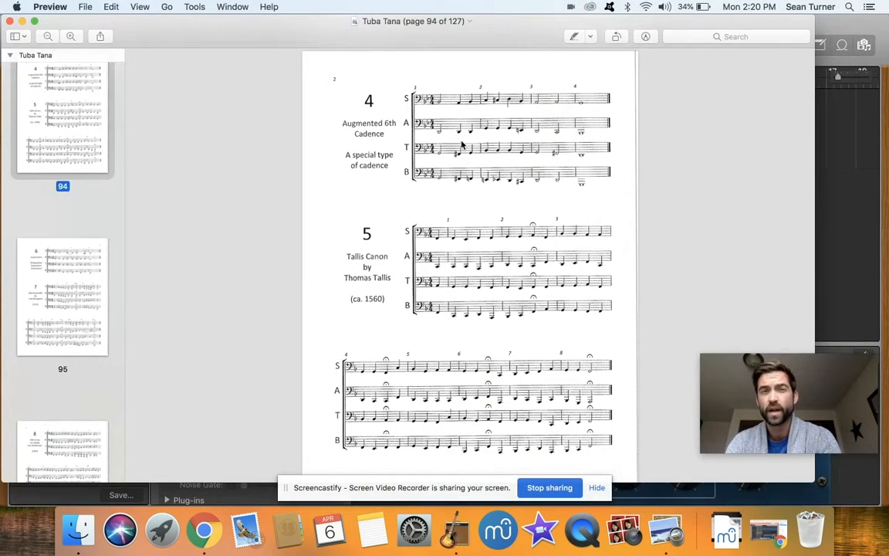
pyautogui.moveTo(416, 284)
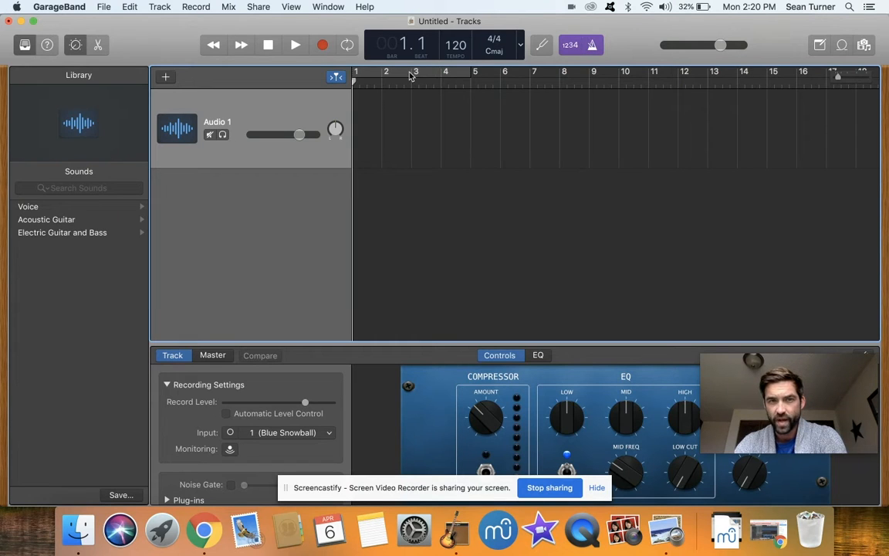
pyautogui.moveTo(493, 50)
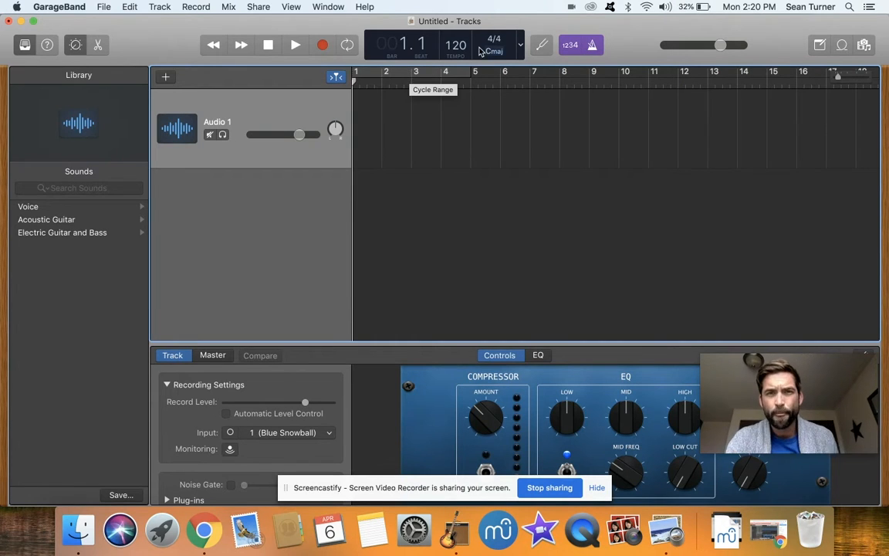
# - Adjust the project tempo in the LCD before recording
pyautogui.click(455, 44)
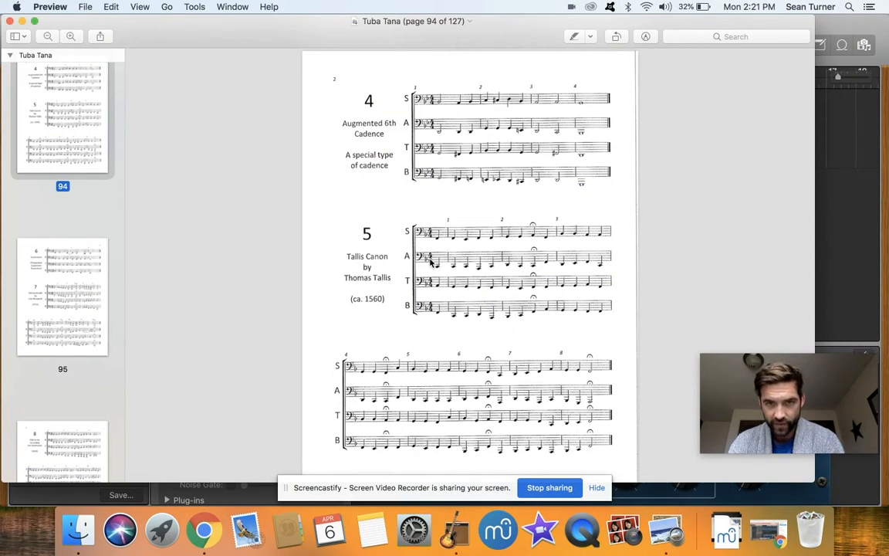
pyautogui.moveTo(486, 301)
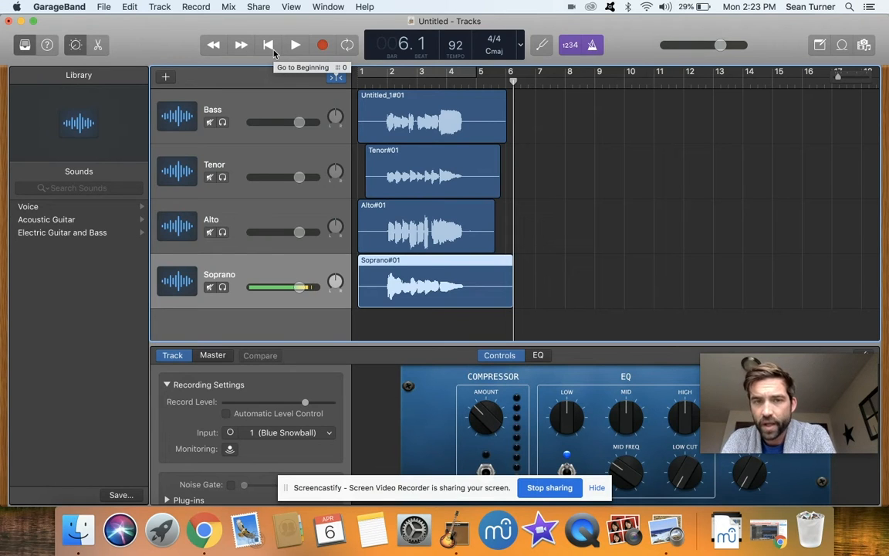
# - Play the Bass, Tenor, Alto and Soprano recordings back from the beginning
pyautogui.click(269, 45)
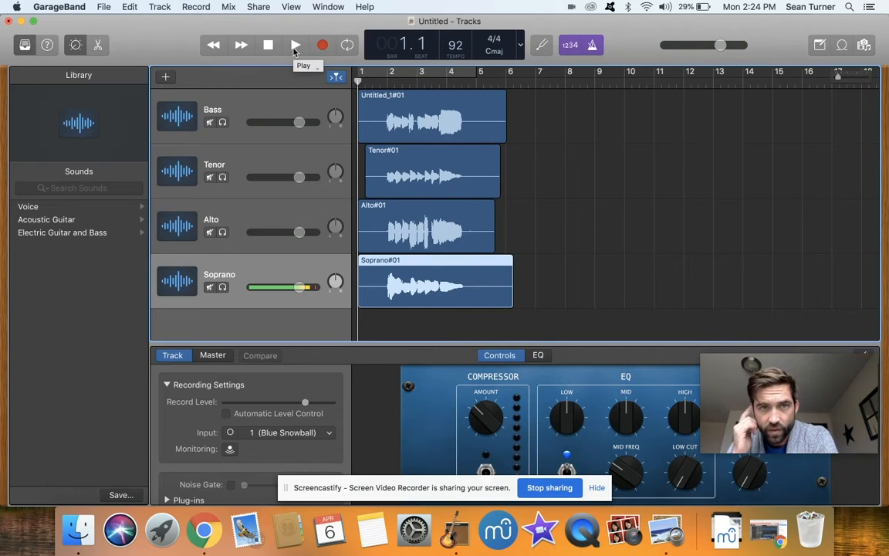
pyautogui.click(296, 44)
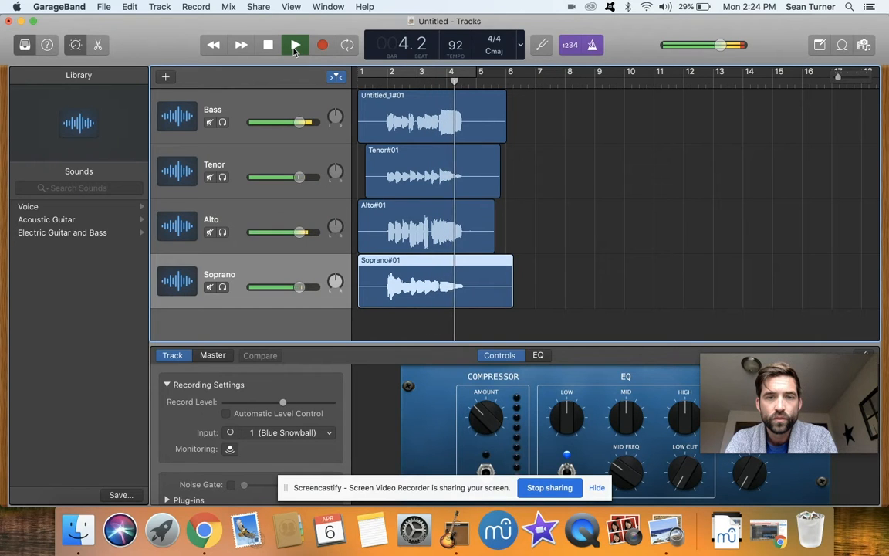
pyautogui.click(296, 45)
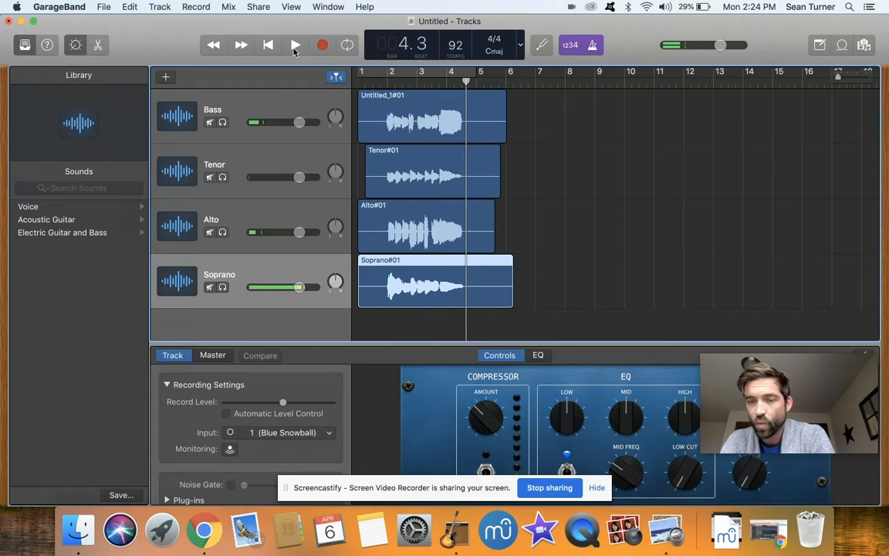
pyautogui.click(296, 44)
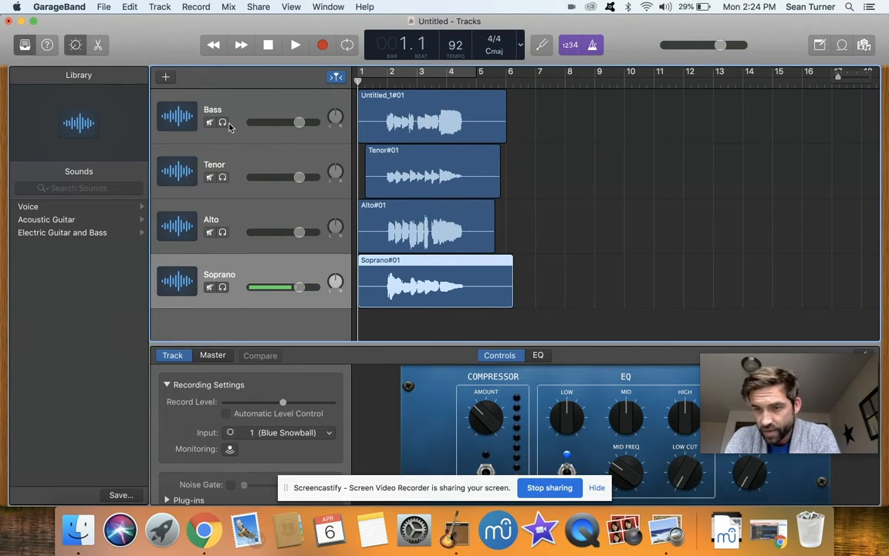
pyautogui.moveTo(223, 123)
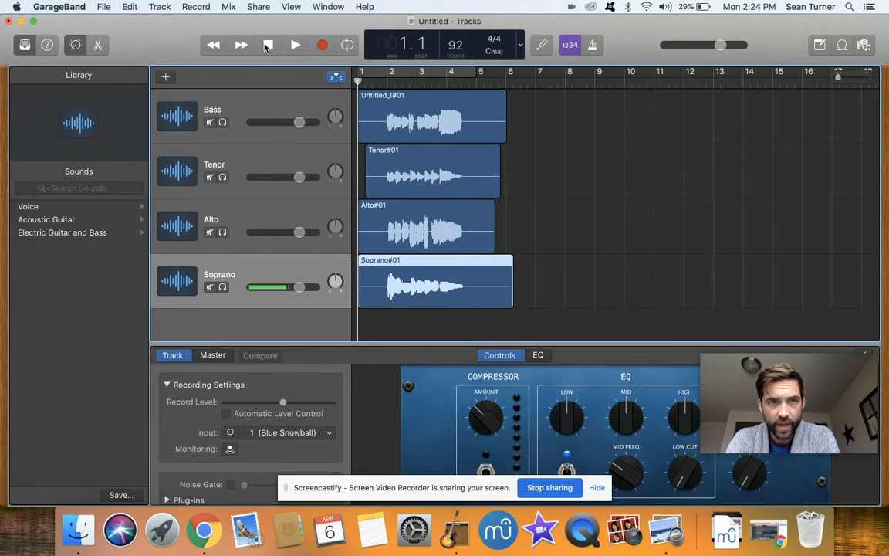
pyautogui.click(296, 45)
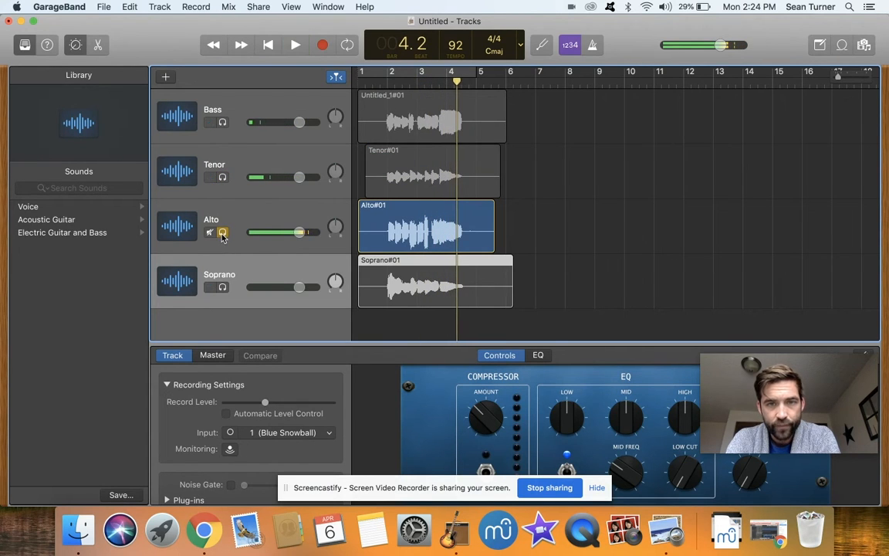
# - Solo the Alto track and audition it on its own
pyautogui.click(296, 43)
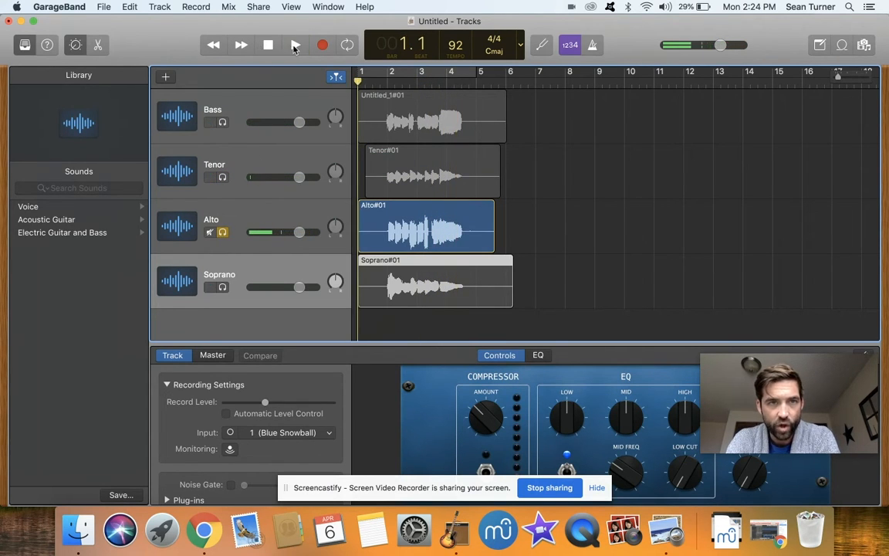
pyautogui.click(296, 43)
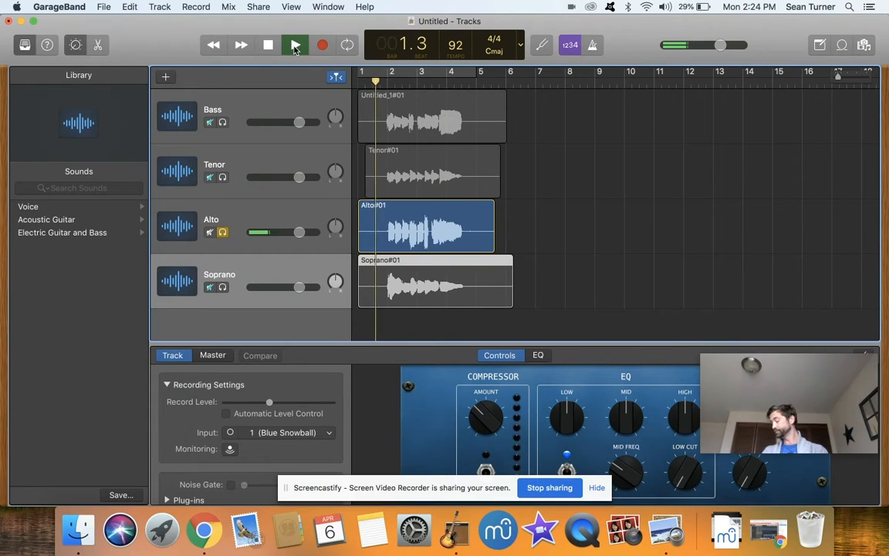
pyautogui.click(297, 43)
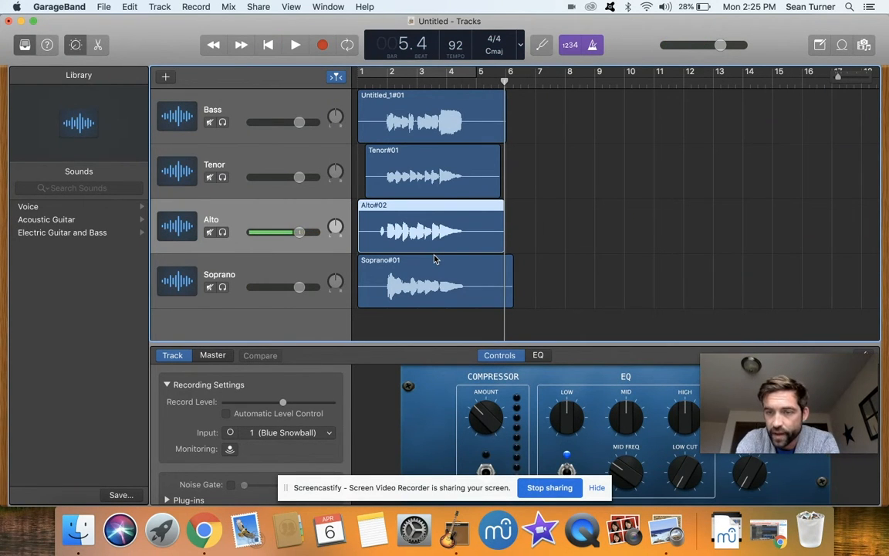
# - Split the Alto region at the playhead to drop the noisy start, then audition the whole song
pyautogui.click(374, 84)
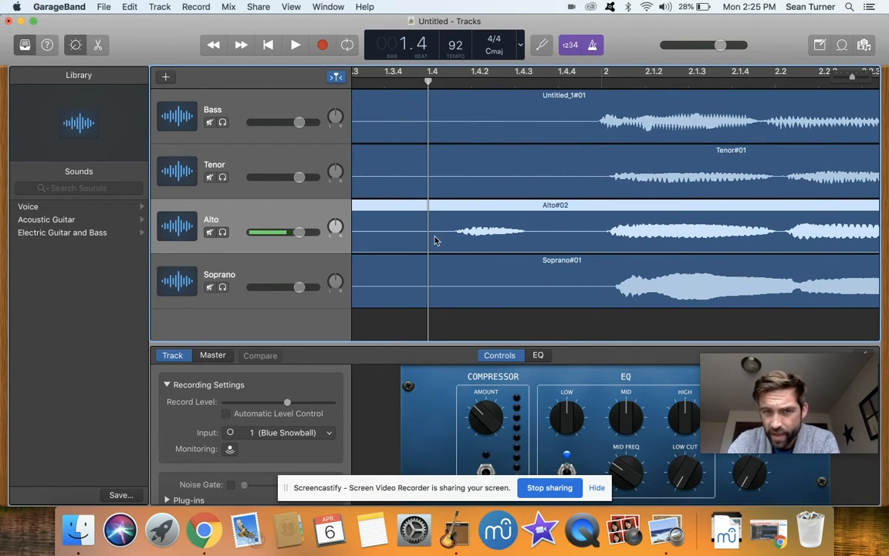
pyautogui.rightClick(436, 241)
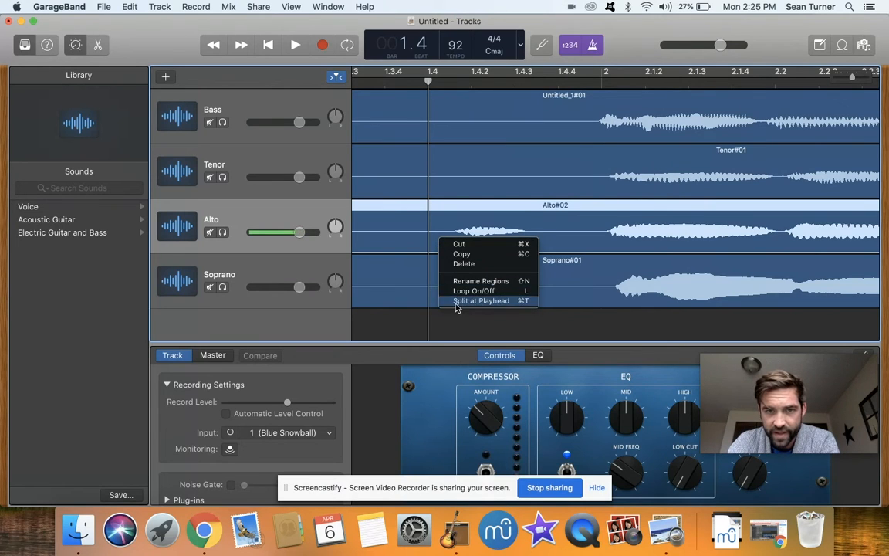
pyautogui.click(480, 300)
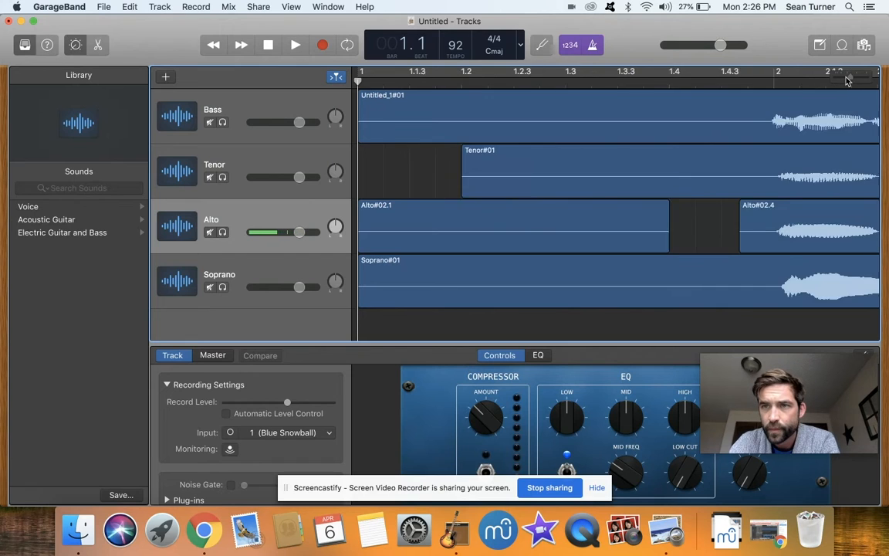
pyautogui.click(296, 45)
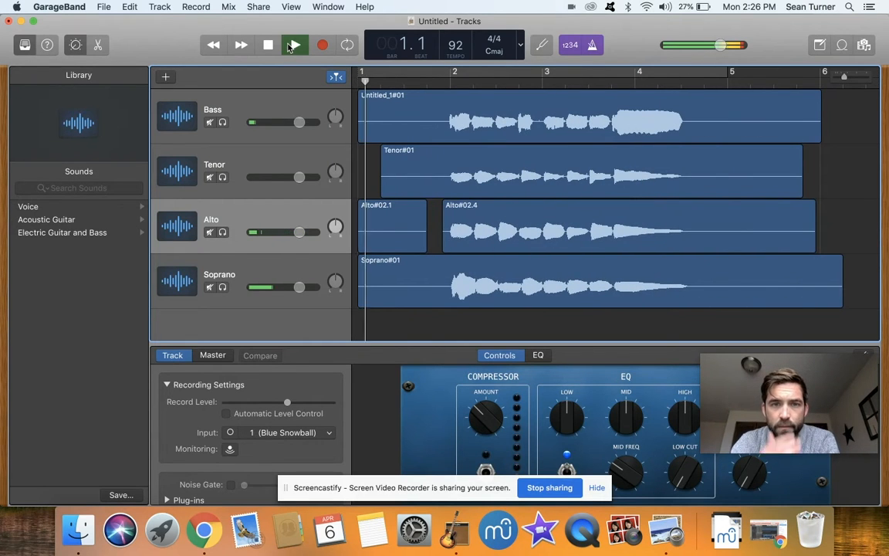
pyautogui.click(295, 45)
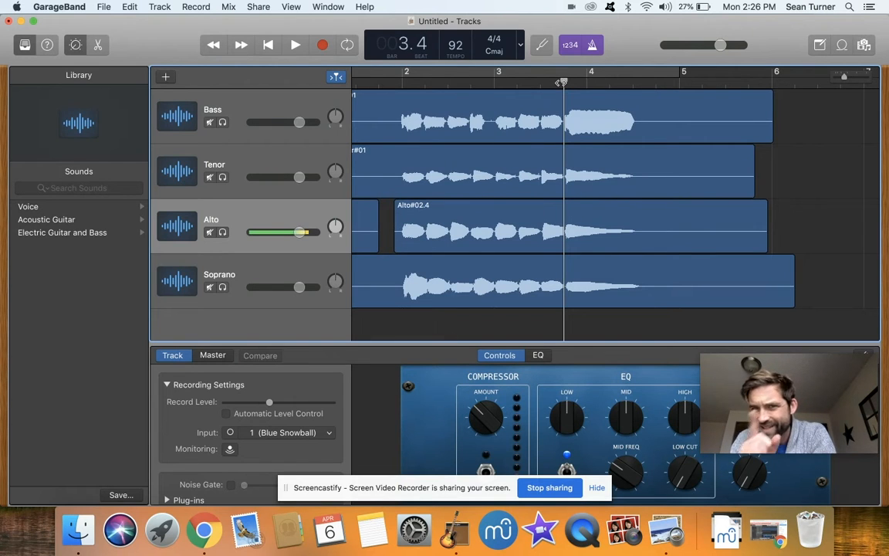
# - Audition the four parts and adjust the Alto track volume
pyautogui.click(296, 44)
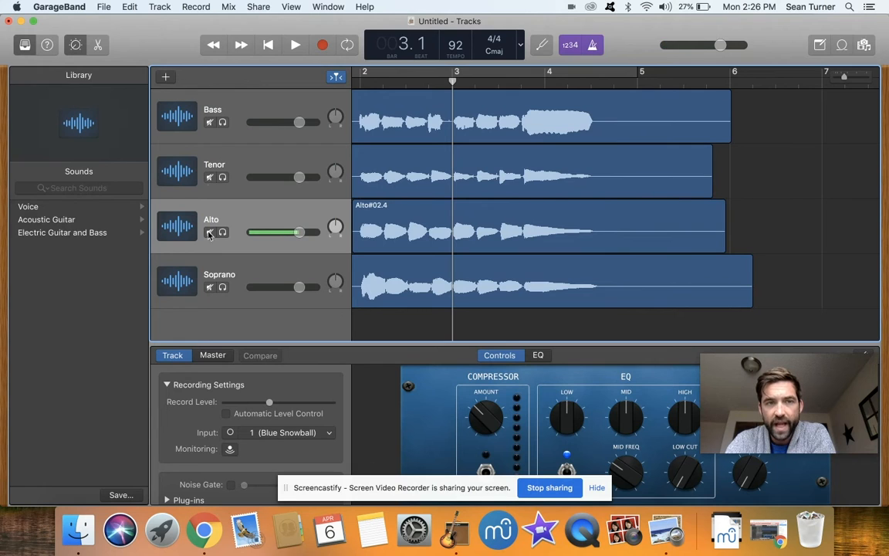
pyautogui.click(210, 122)
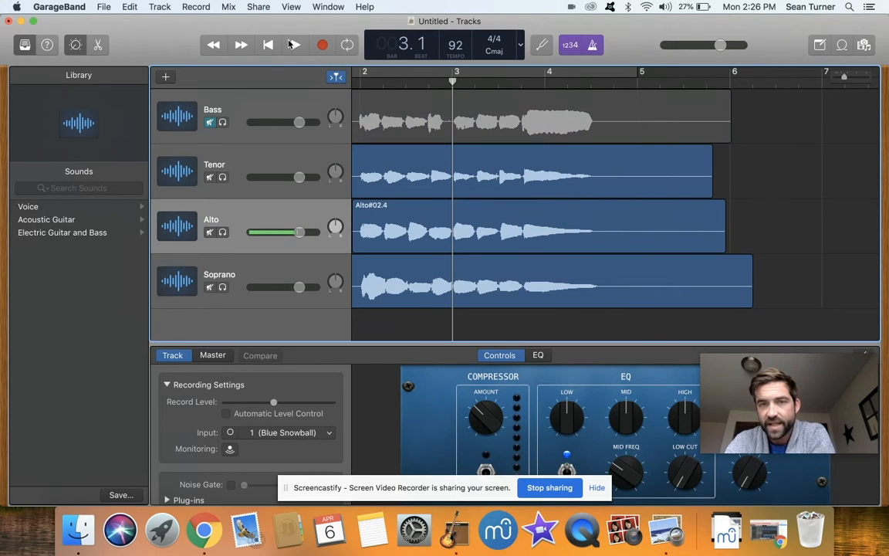
pyautogui.click(295, 43)
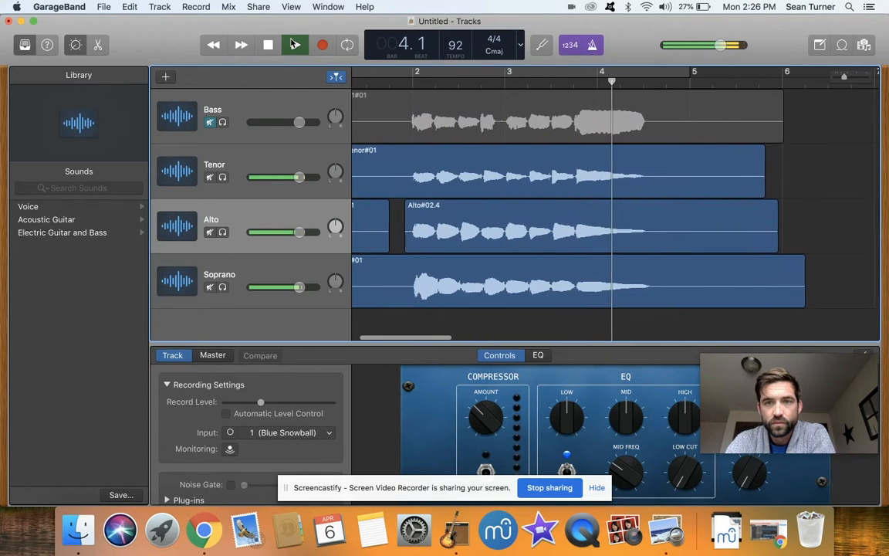
pyautogui.click(295, 43)
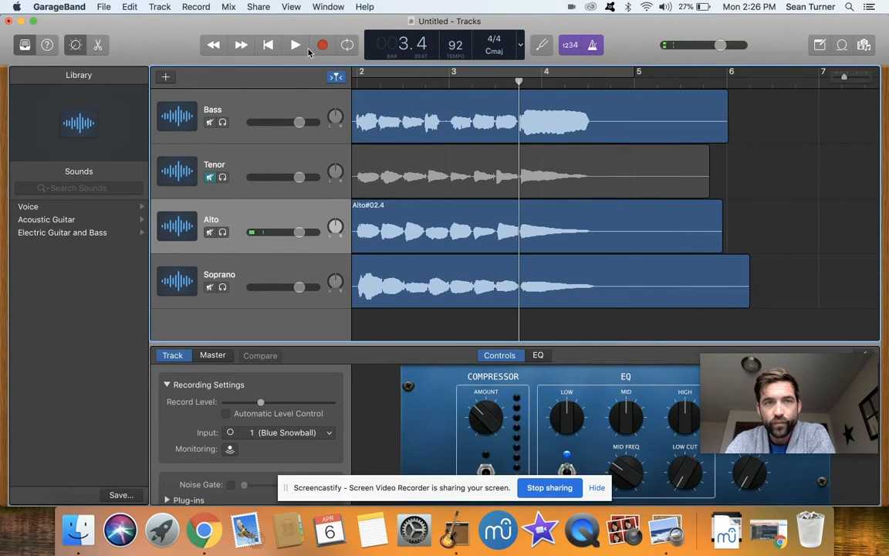
# - Mute the Soprano track and play the chorale again without its flawed ending
pyautogui.click(296, 45)
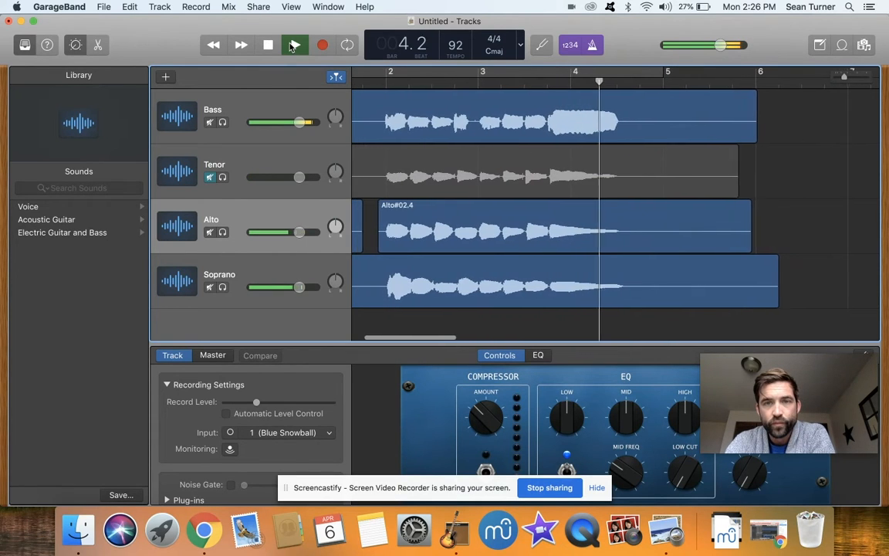
pyautogui.click(295, 45)
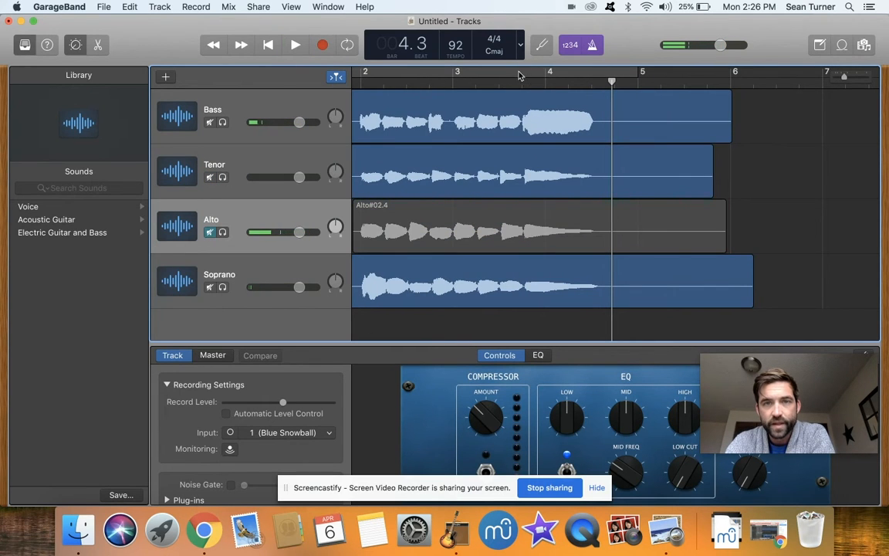
pyautogui.click(296, 45)
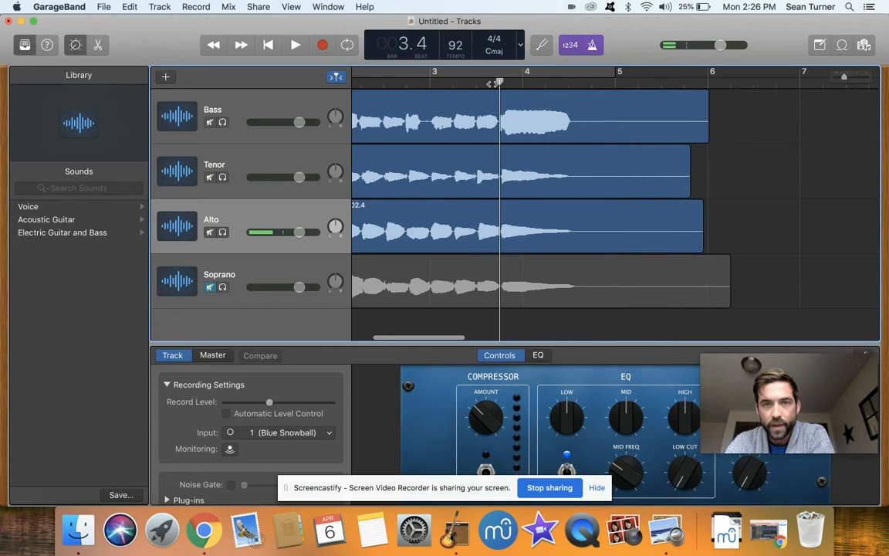
pyautogui.click(297, 43)
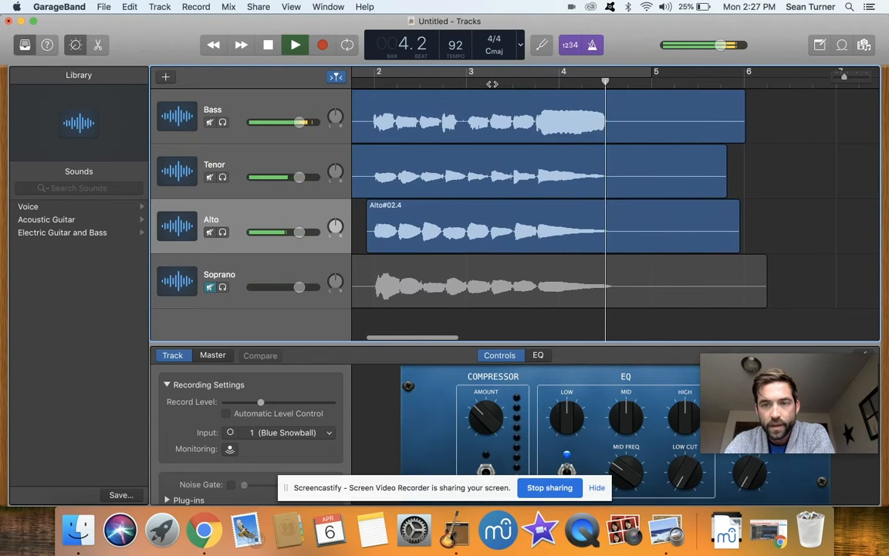
pyautogui.click(269, 44)
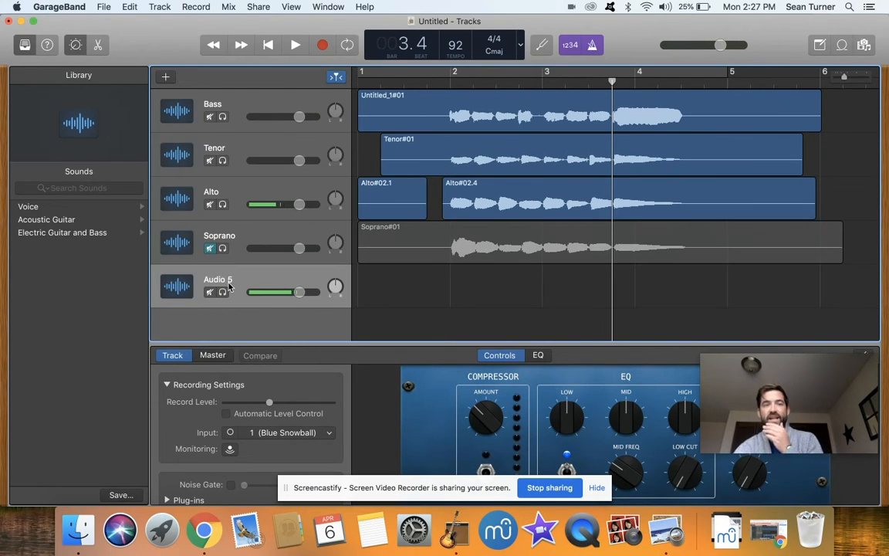
# - Name the fifth track 'edit', record a fresh soprano take on it and play it back
pyautogui.write('edit')
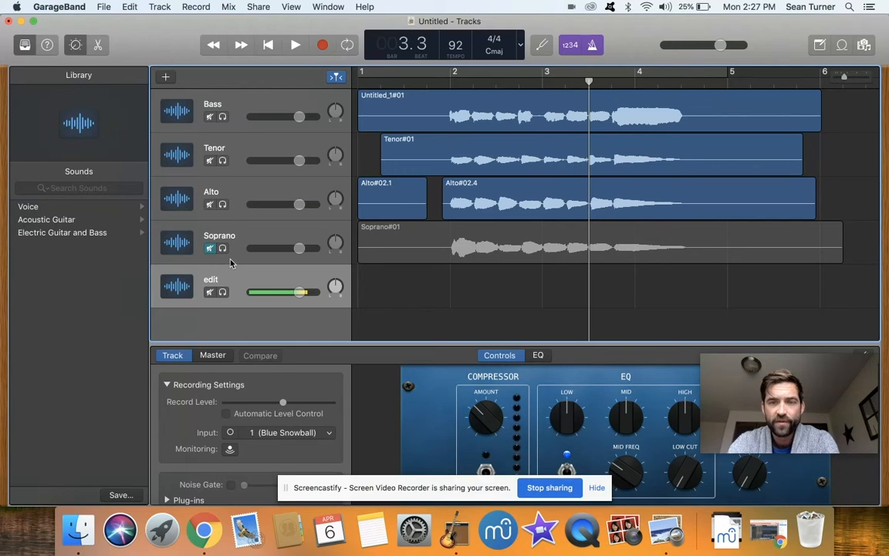
pyautogui.click(297, 45)
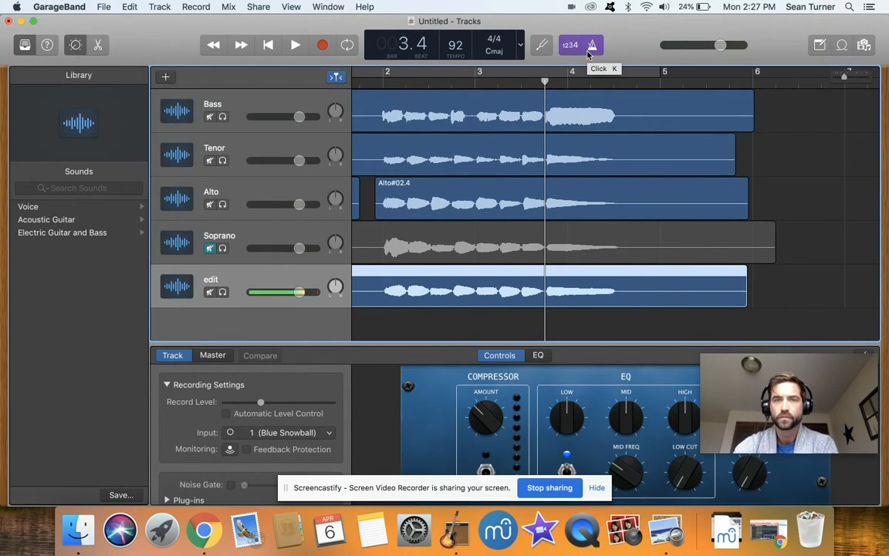
pyautogui.click(296, 45)
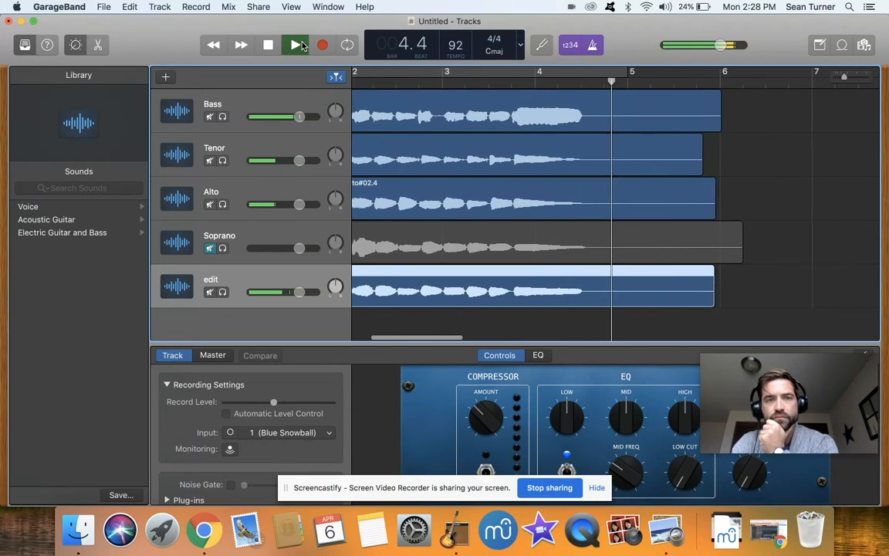
pyautogui.click(296, 43)
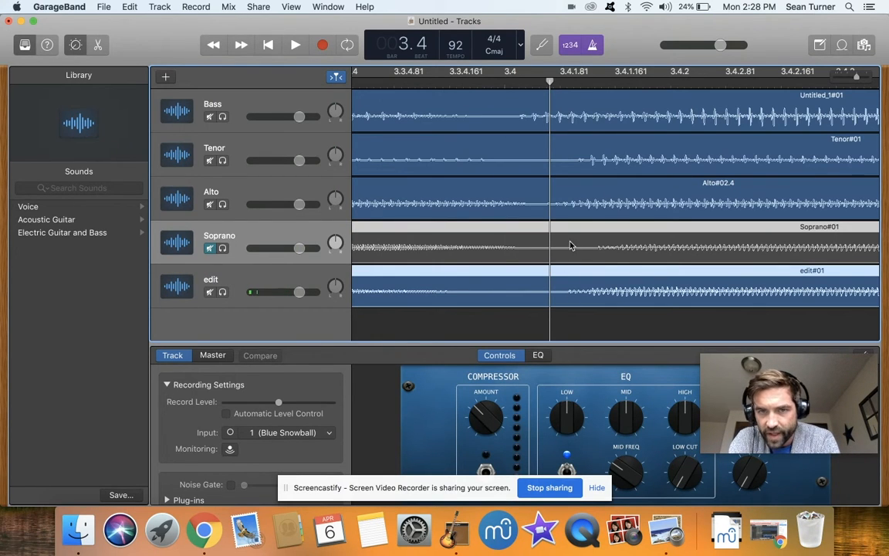
# - Split the Soprano and edit regions at the playhead just before the last note
pyautogui.rightClick(571, 246)
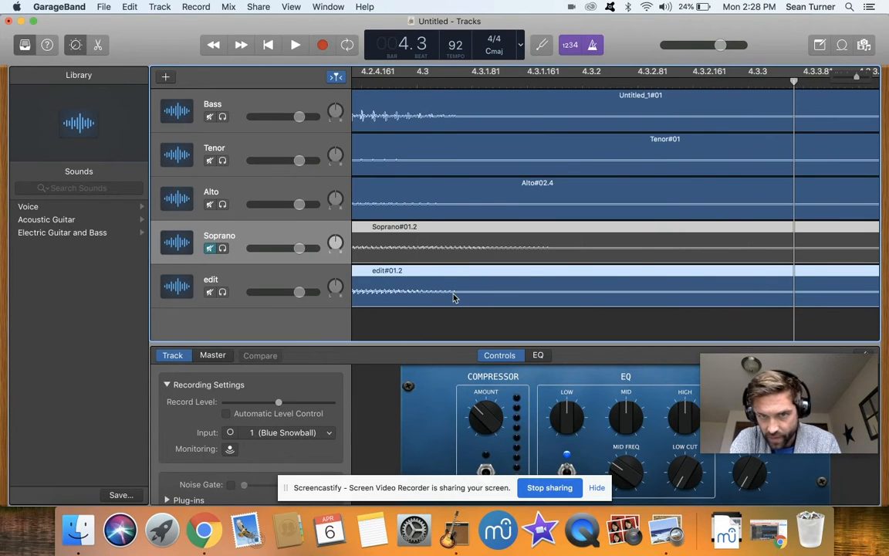
pyautogui.rightClick(451, 296)
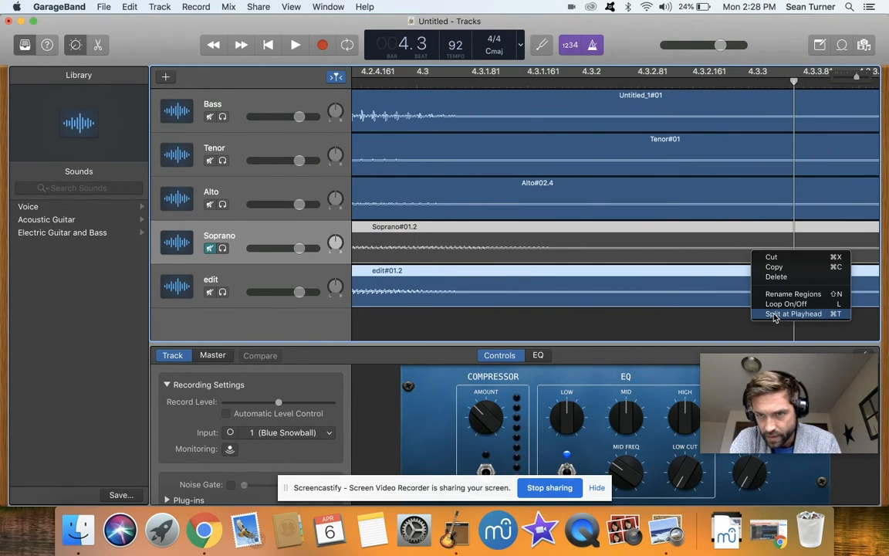
pyautogui.click(793, 314)
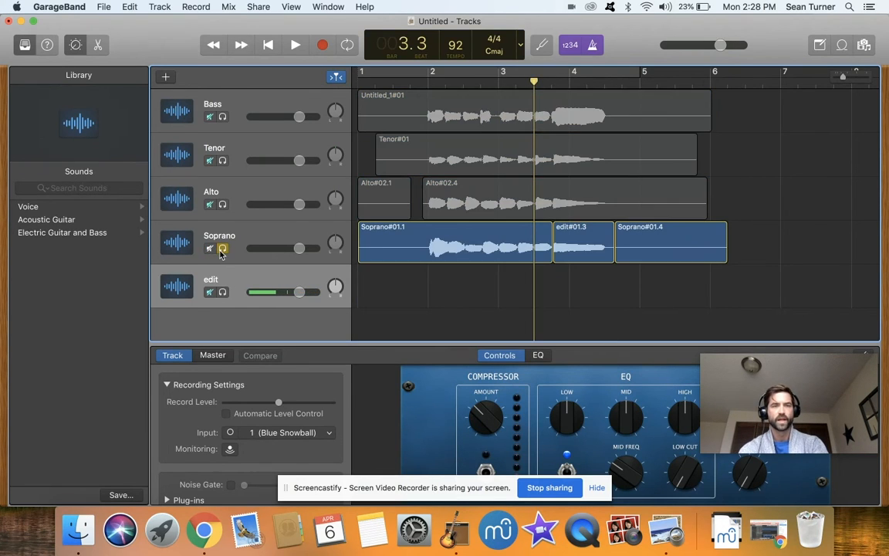
# - Solo the patched Soprano track and play the spliced chorale from the start to check it
pyautogui.click(296, 44)
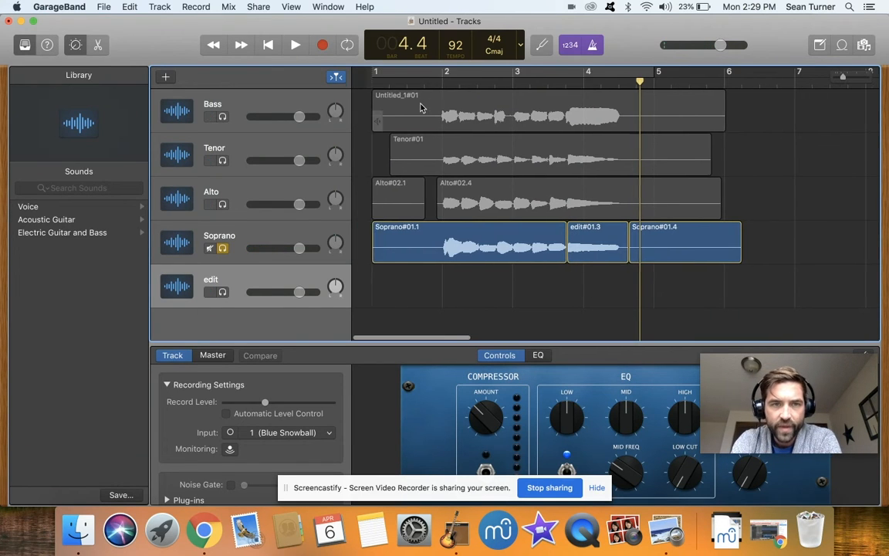
pyautogui.click(296, 43)
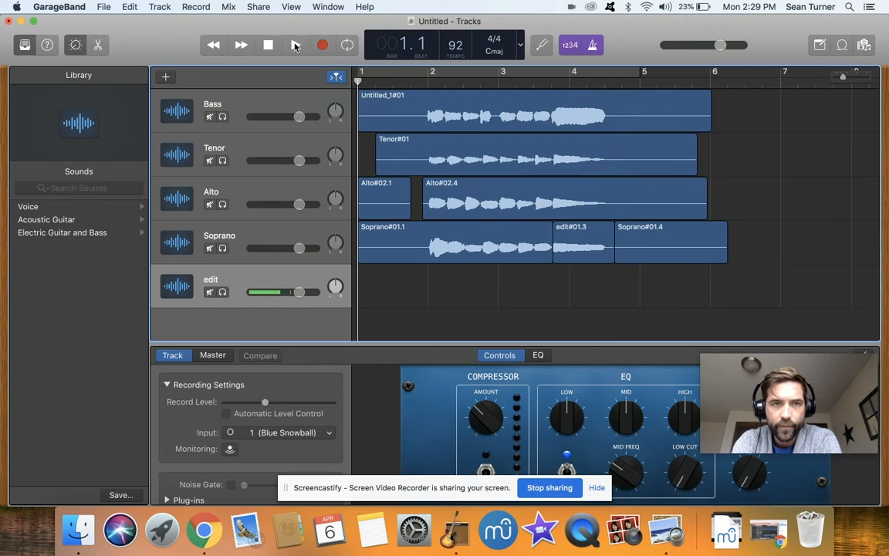
pyautogui.click(296, 45)
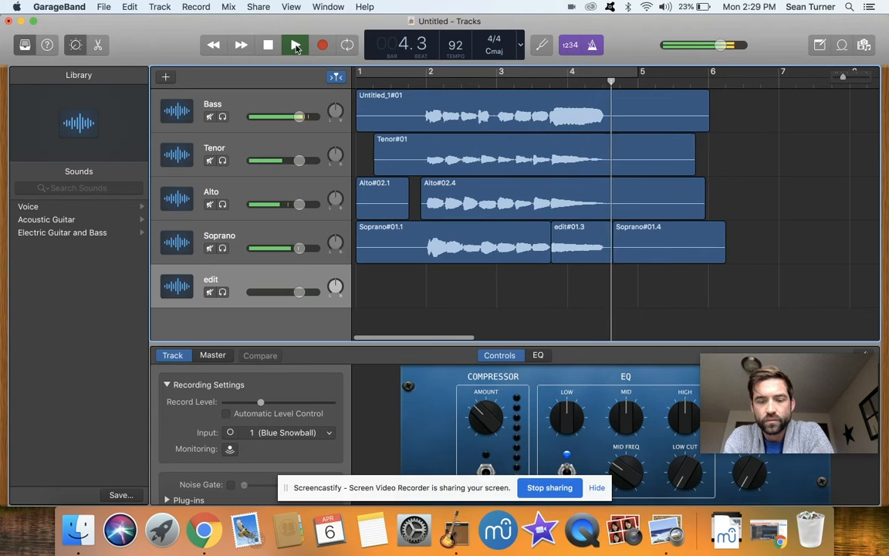
pyautogui.click(297, 45)
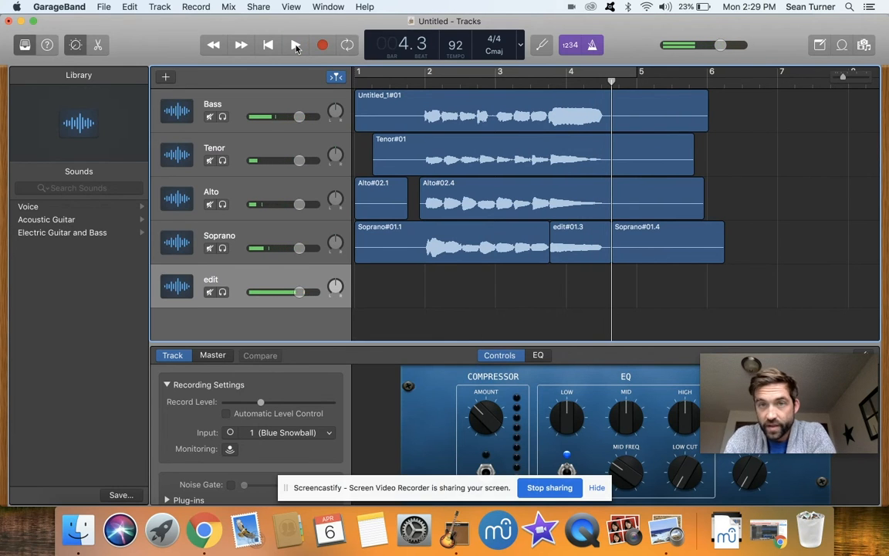
pyautogui.click(296, 44)
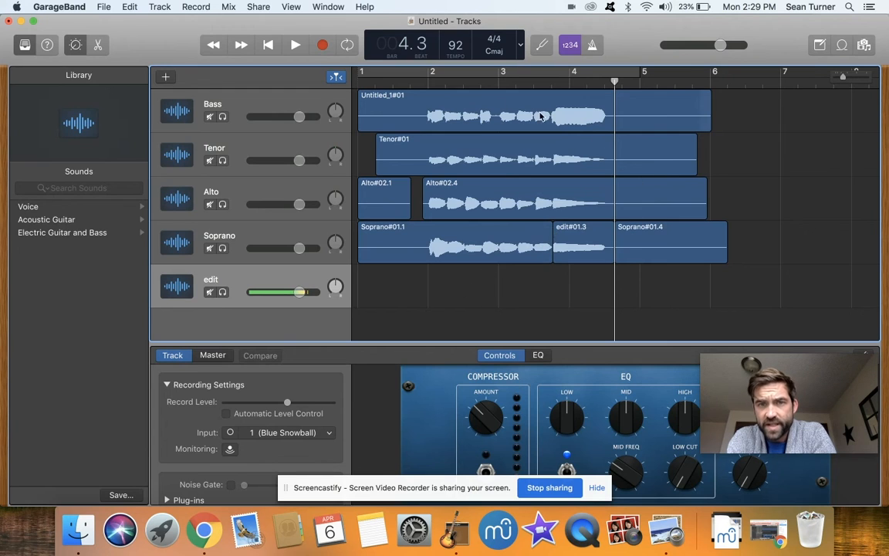
pyautogui.moveTo(587, 307)
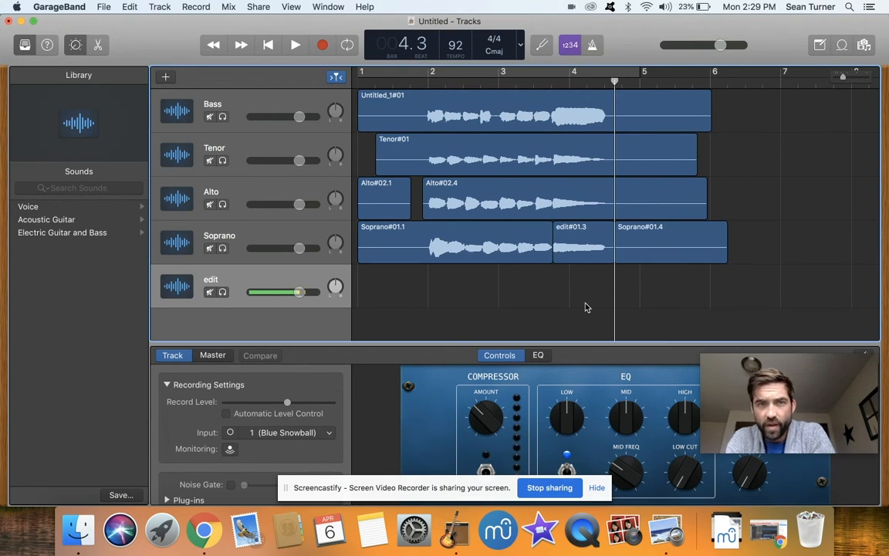
pyautogui.moveTo(768, 528)
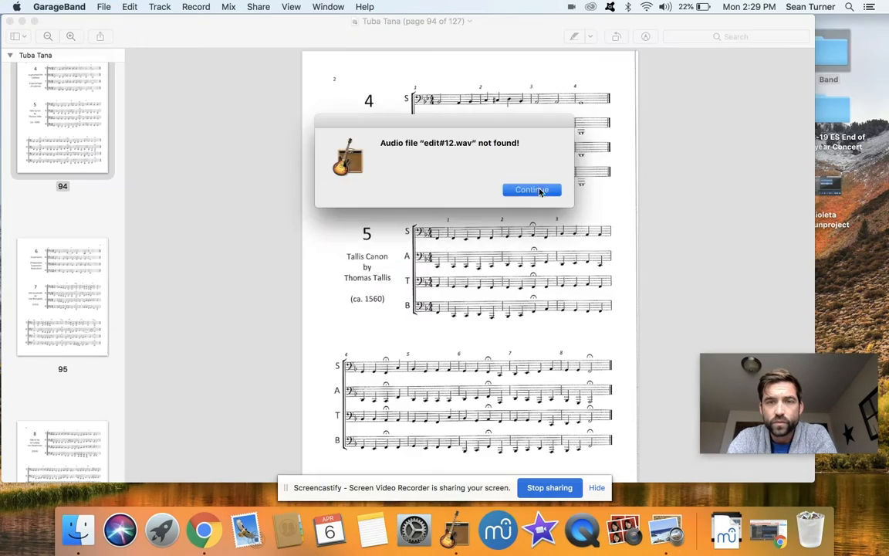
# - Continue past the 'Audio file not found' alert to open the Sucker project
pyautogui.click(531, 190)
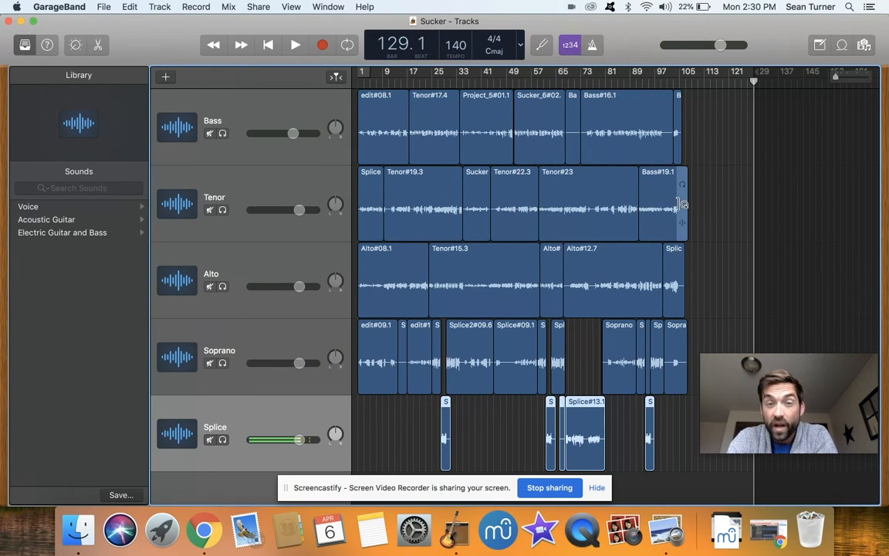
pyautogui.moveTo(714, 331)
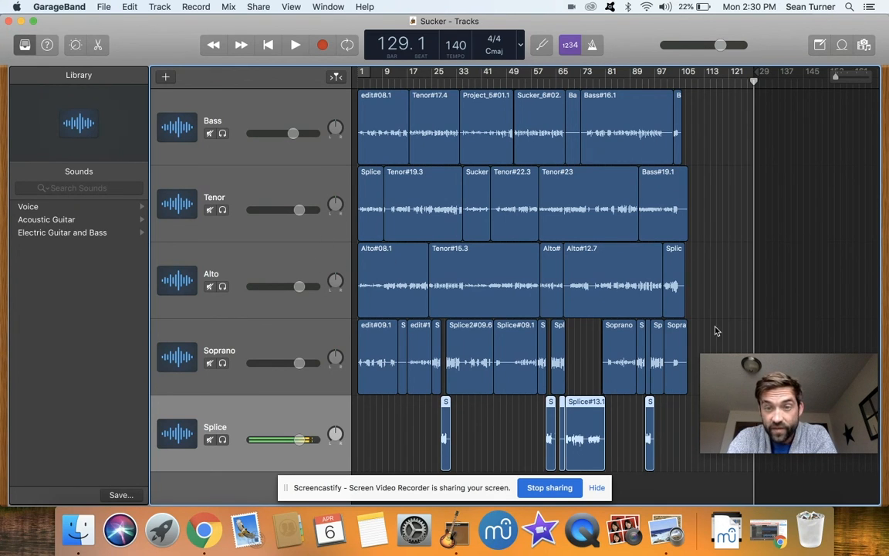